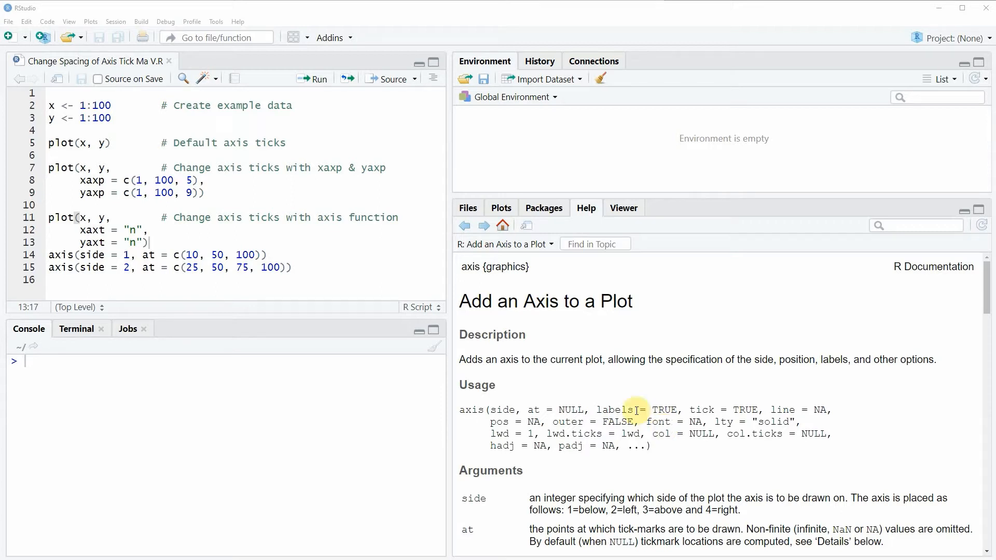
# Run the lines x <- 1:100 and y <- 1:100 to create the example data.
pyautogui.click(111, 117)
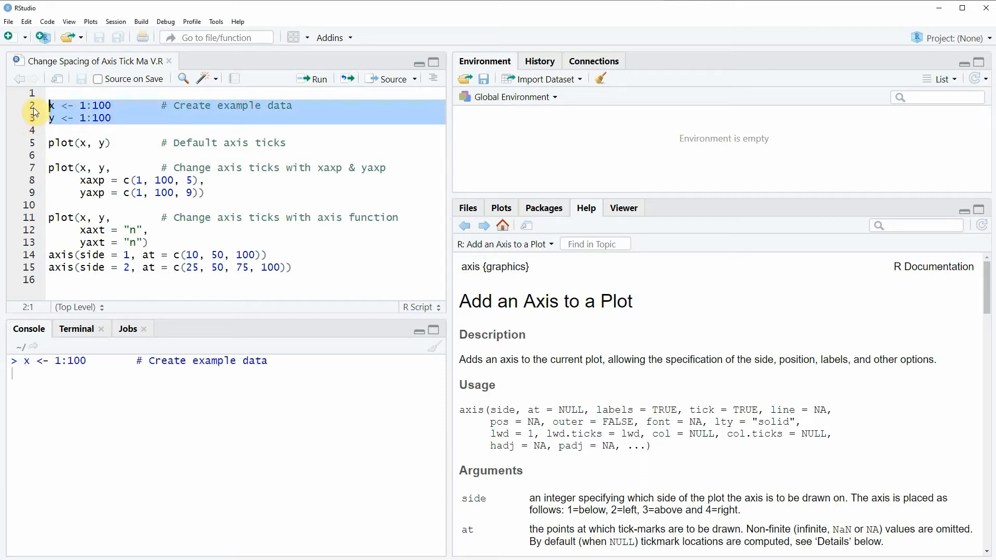
pyautogui.click(313, 79)
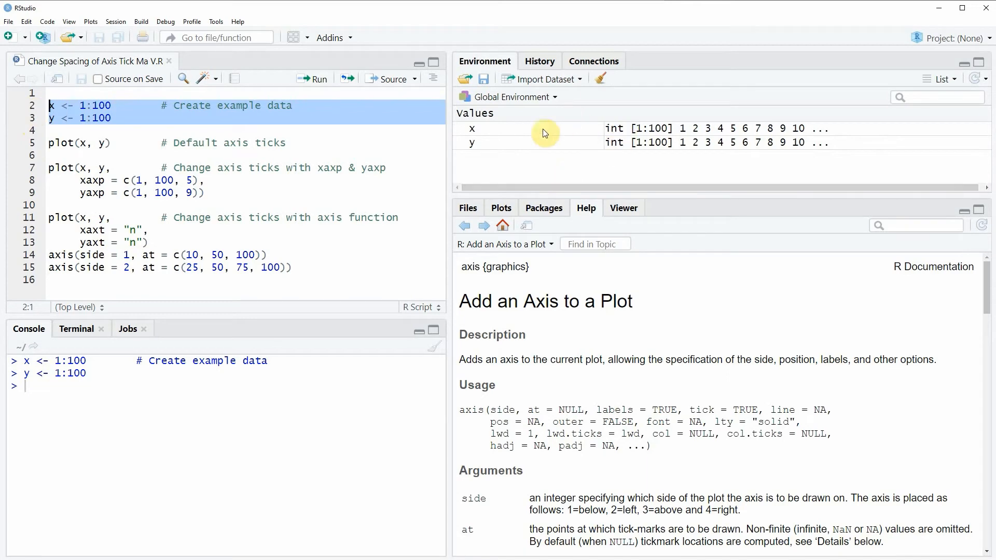
pyautogui.moveTo(544, 144)
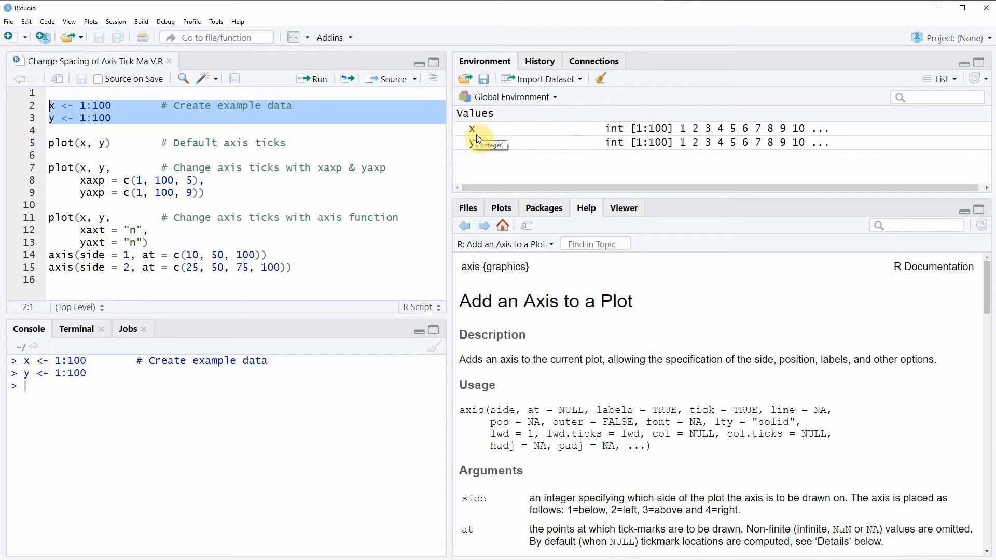
pyautogui.moveTo(617, 185)
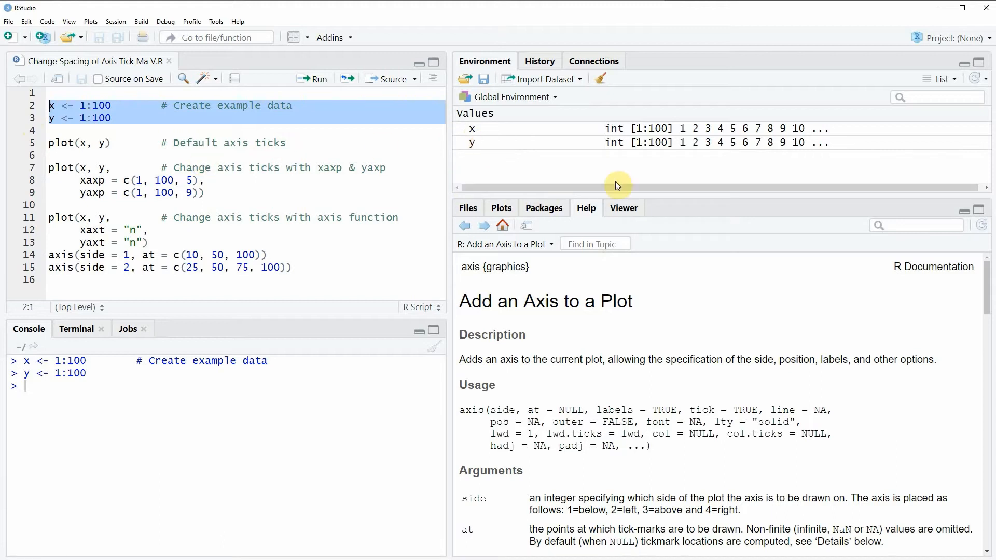
pyautogui.moveTo(694, 147)
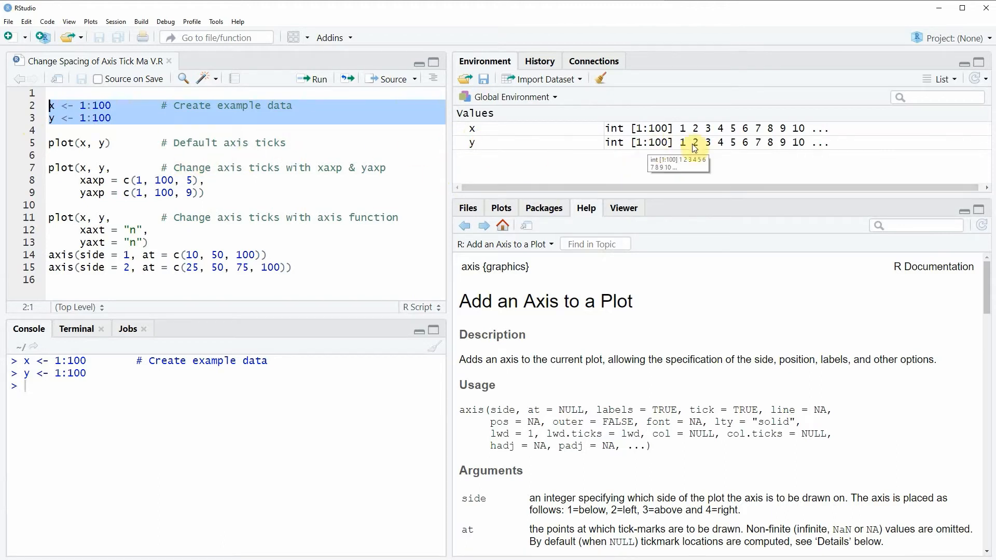
pyautogui.moveTo(249, 157)
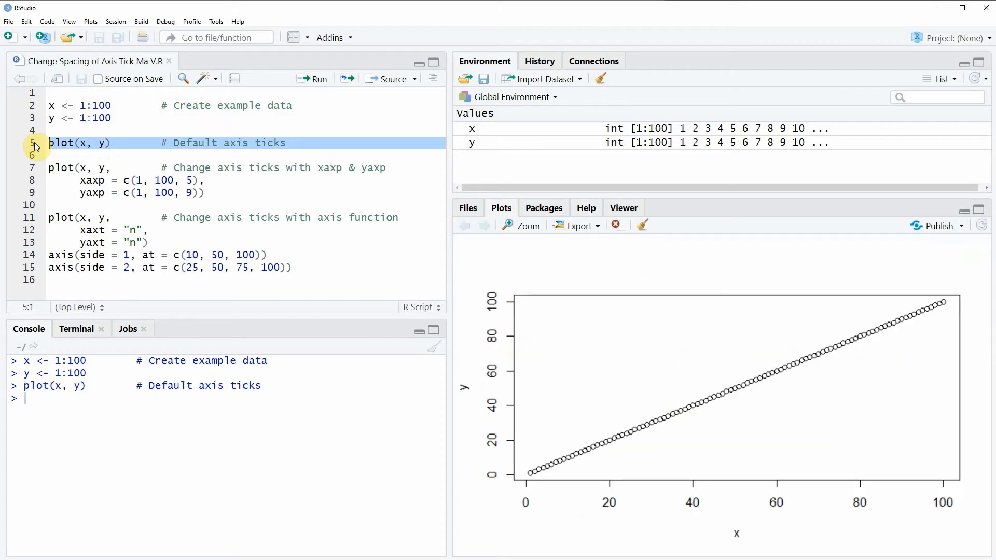
pyautogui.moveTo(751, 434)
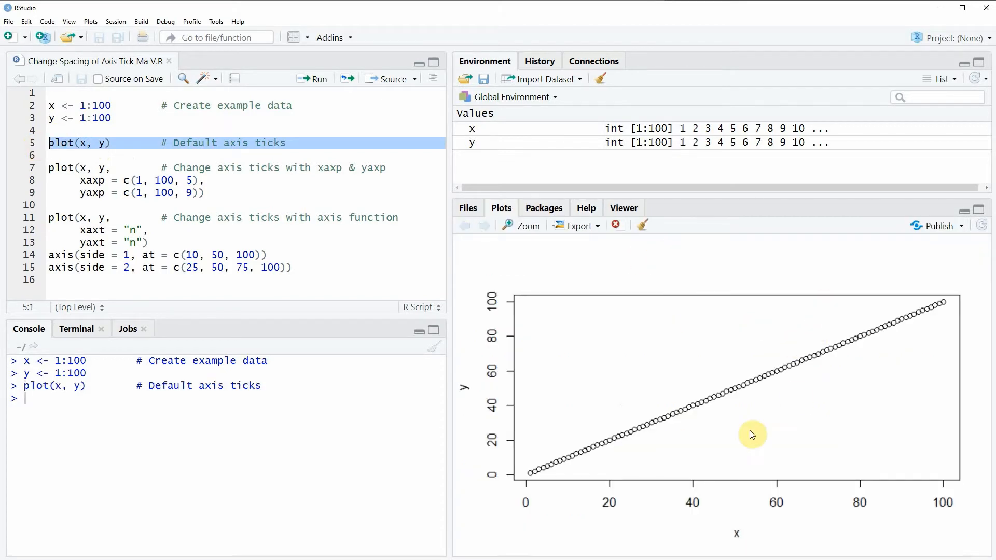
pyautogui.moveTo(968, 357)
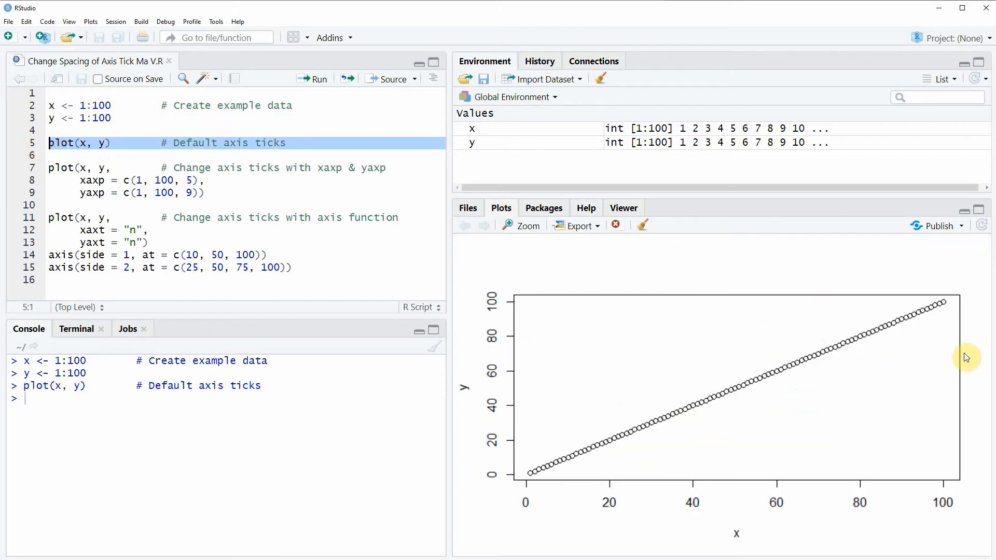
pyautogui.moveTo(832, 386)
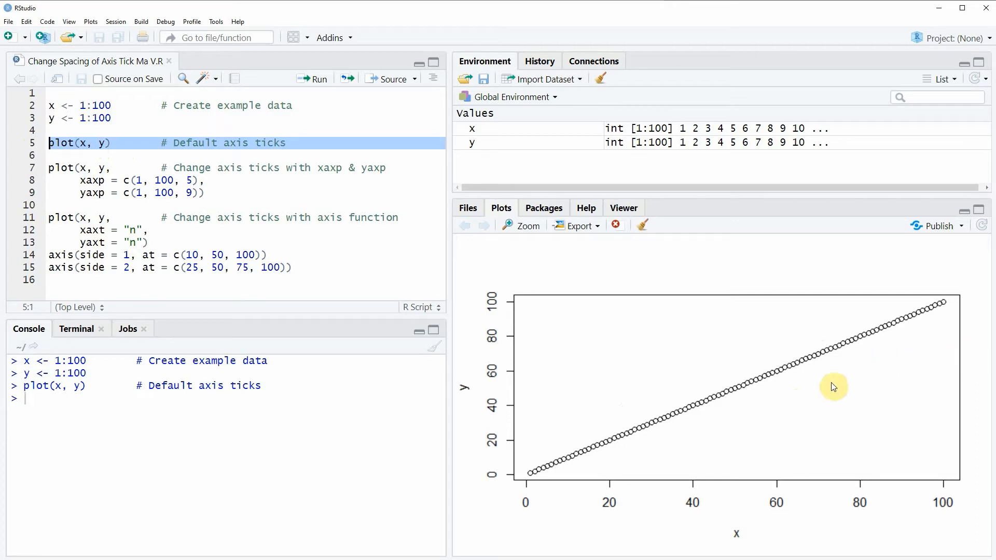
pyautogui.moveTo(902, 502)
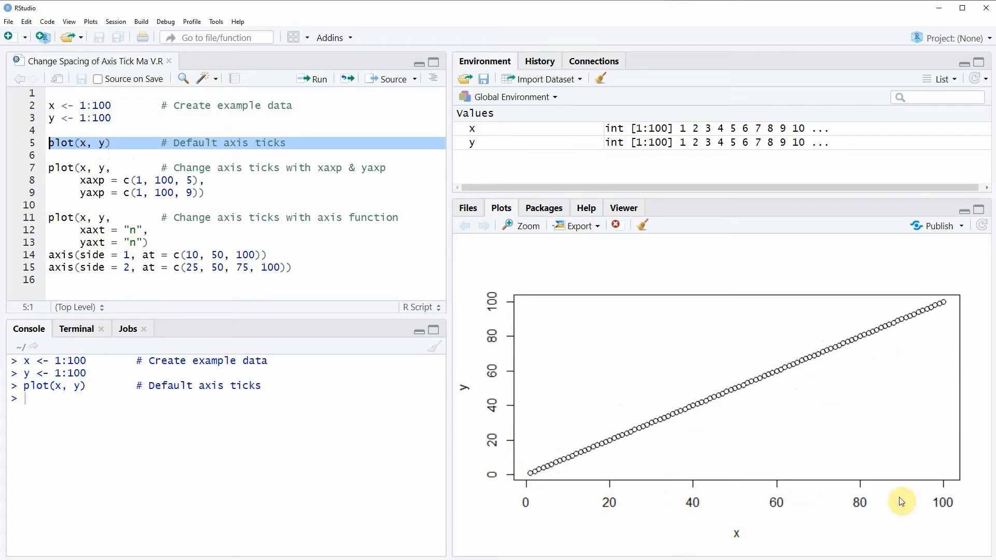
pyautogui.moveTo(509, 490)
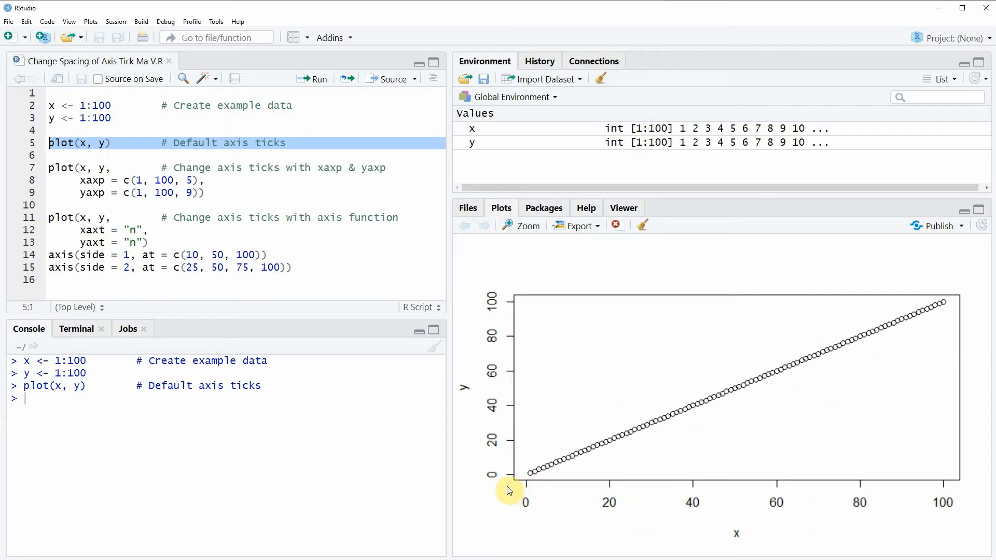
pyautogui.moveTo(484, 462)
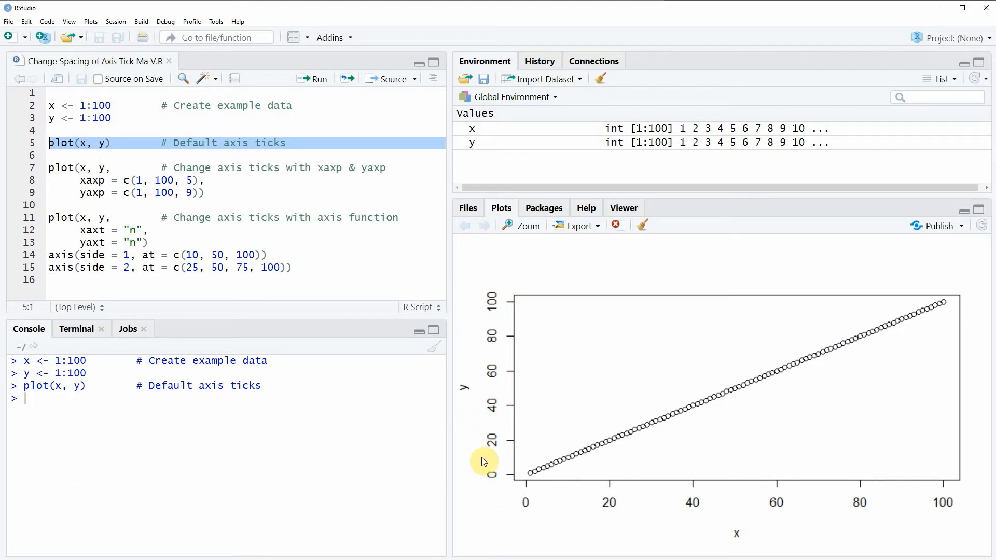
pyautogui.moveTo(488, 466)
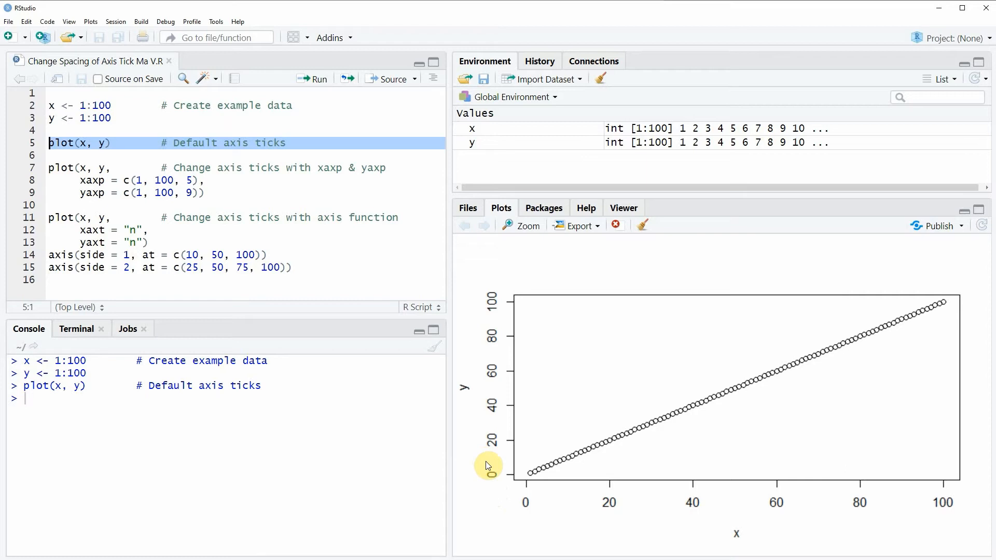
pyautogui.moveTo(960, 527)
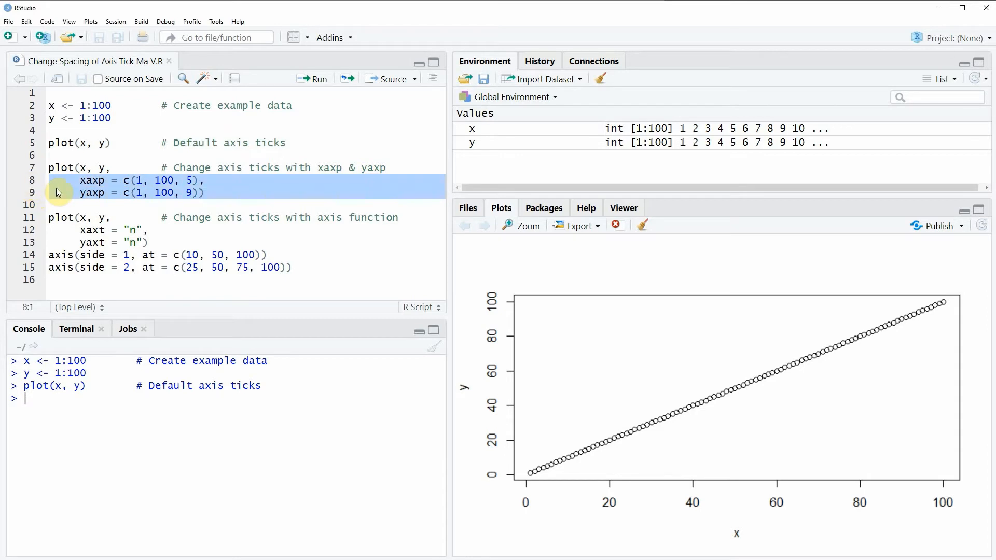
pyautogui.click(143, 180)
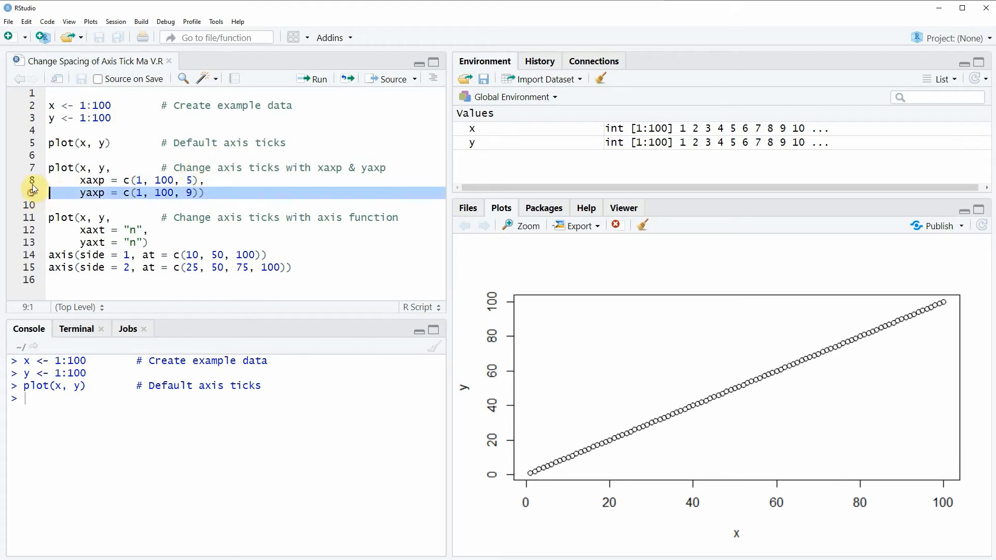
# Run the plot call with xaxp = c(1, 100, 5) and yaxp = c(1, 100, 9).
pyautogui.click(312, 79)
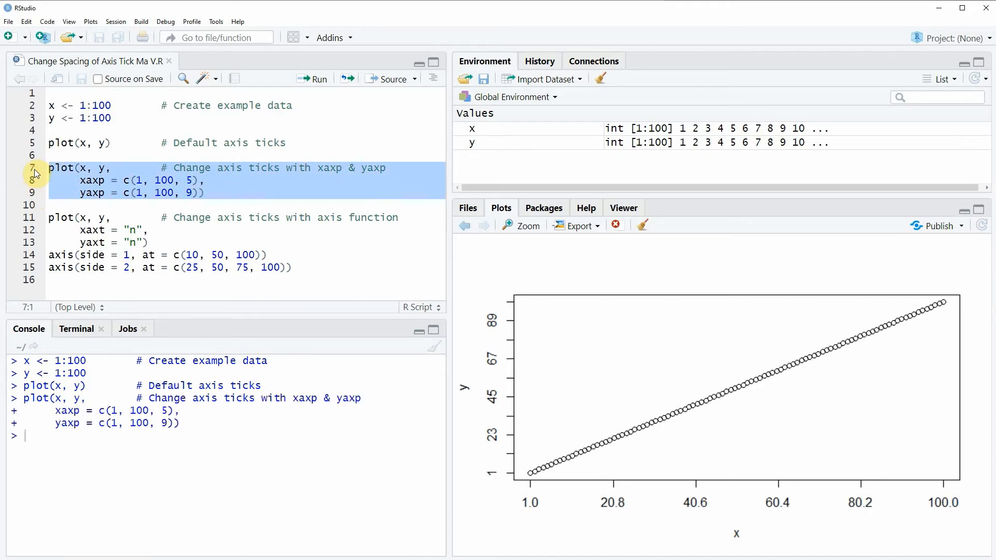
pyautogui.moveTo(687, 420)
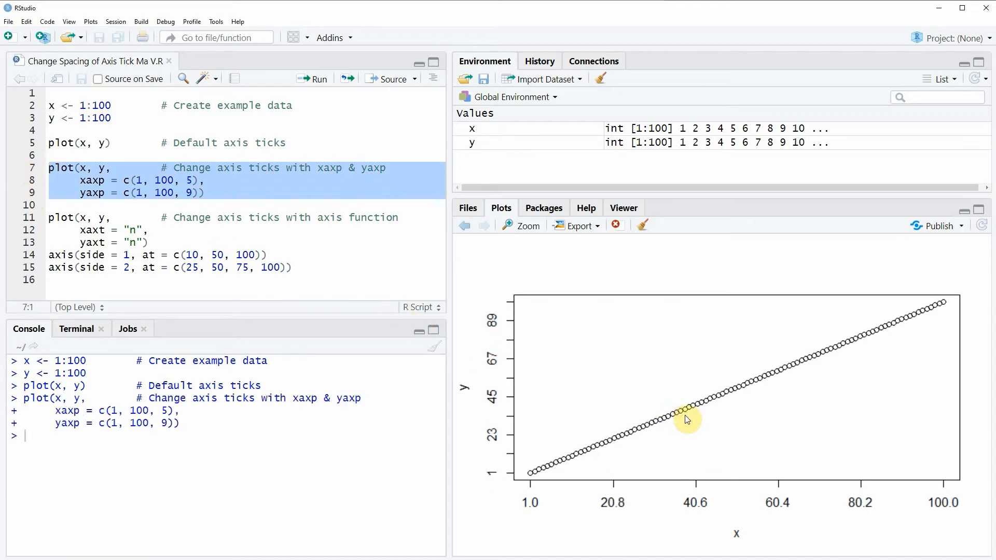
pyautogui.moveTo(702, 414)
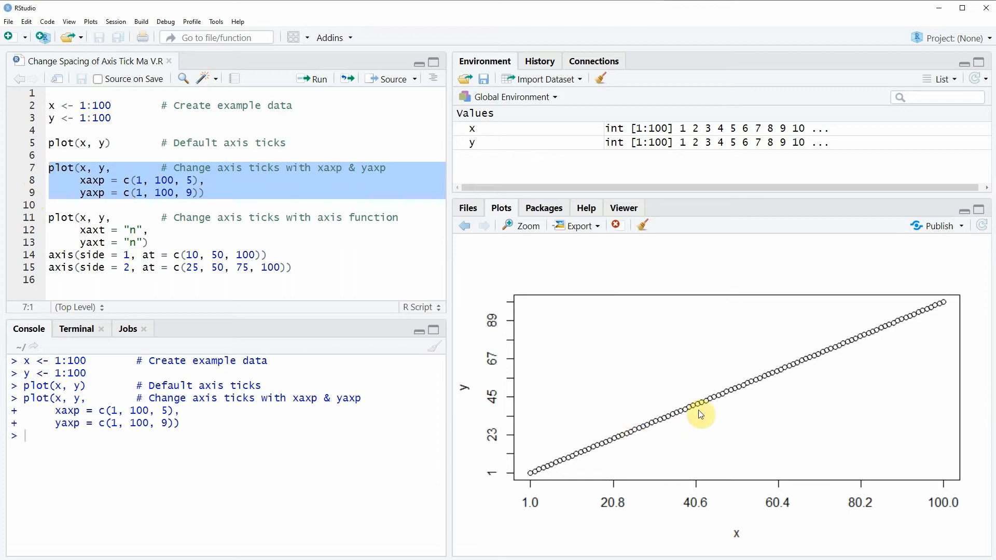
pyautogui.moveTo(537, 511)
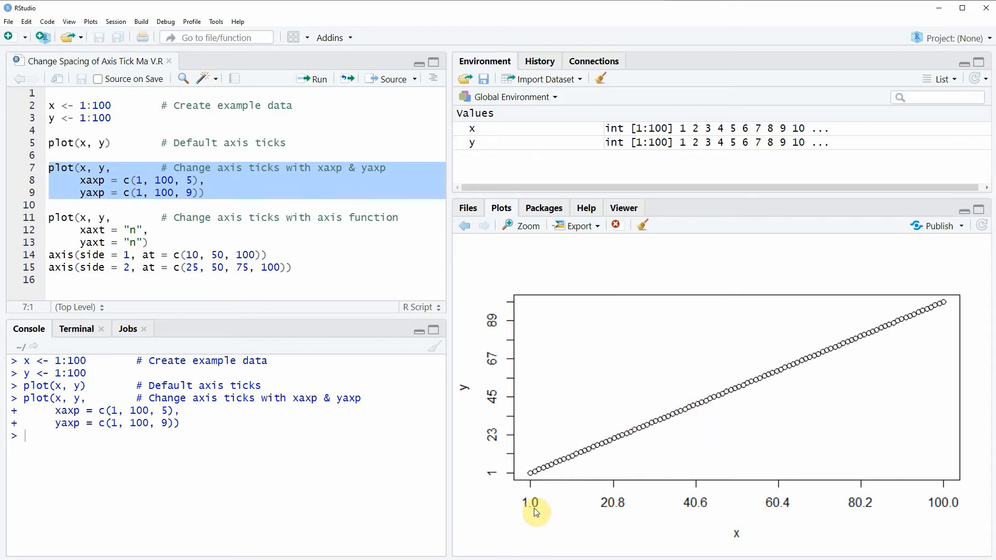
pyautogui.moveTo(894, 516)
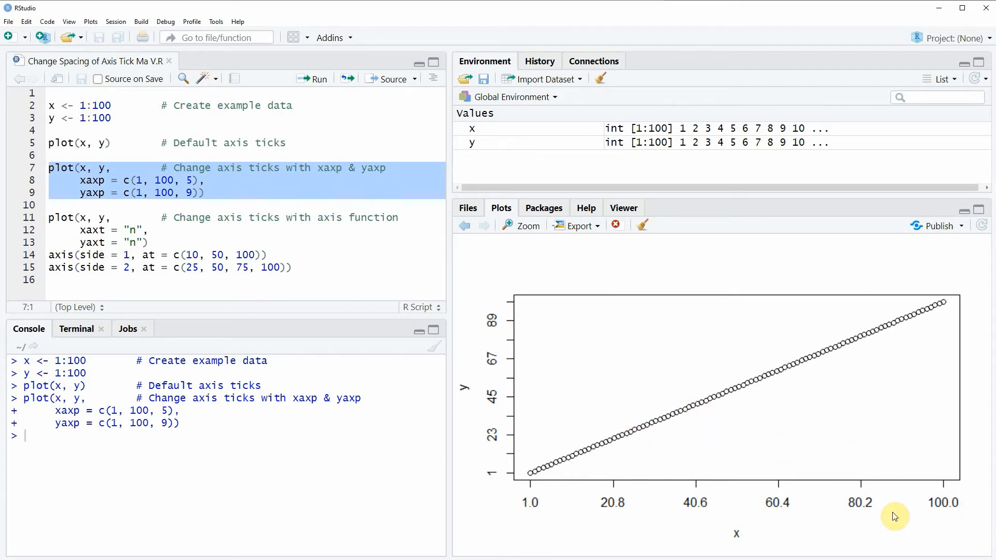
pyautogui.moveTo(123, 197)
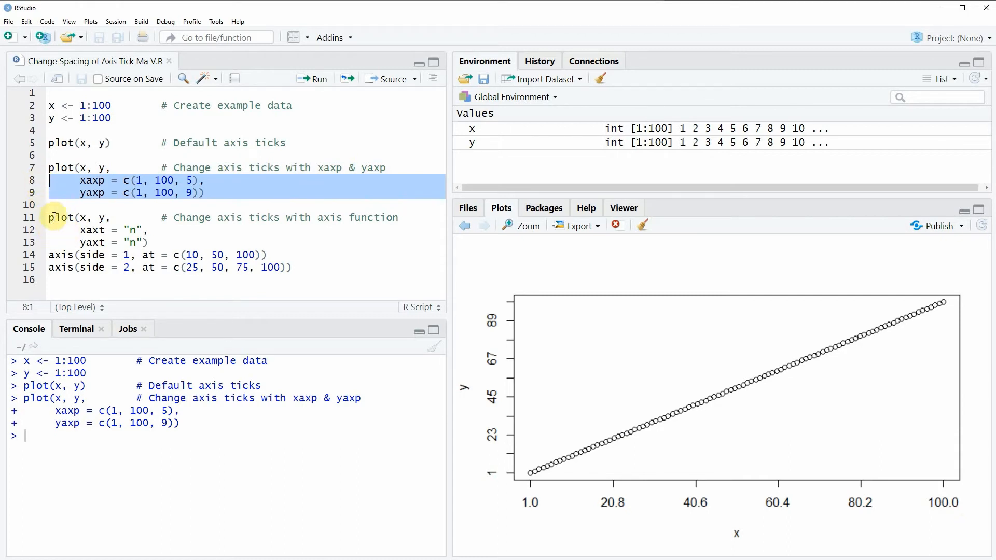
pyautogui.moveTo(26, 243)
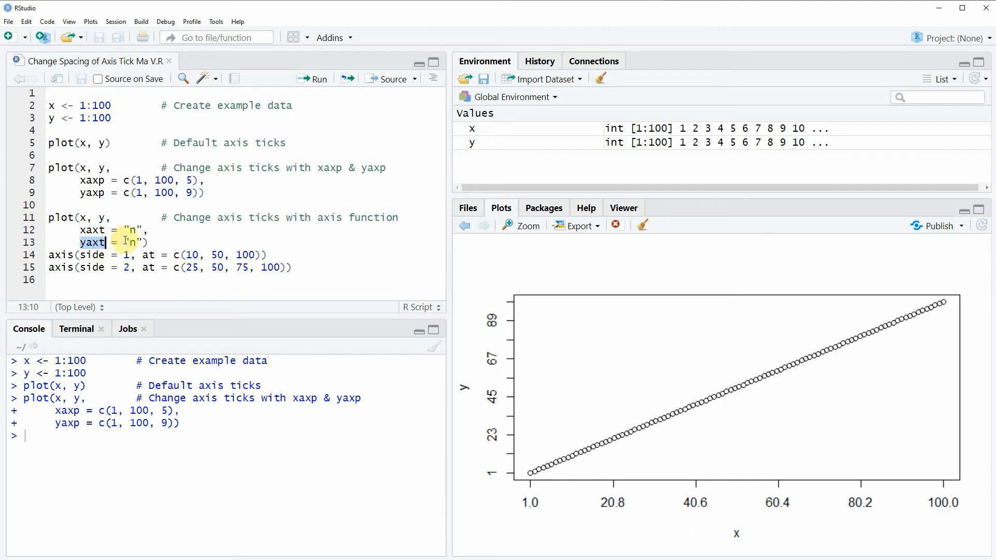
pyautogui.click(141, 230)
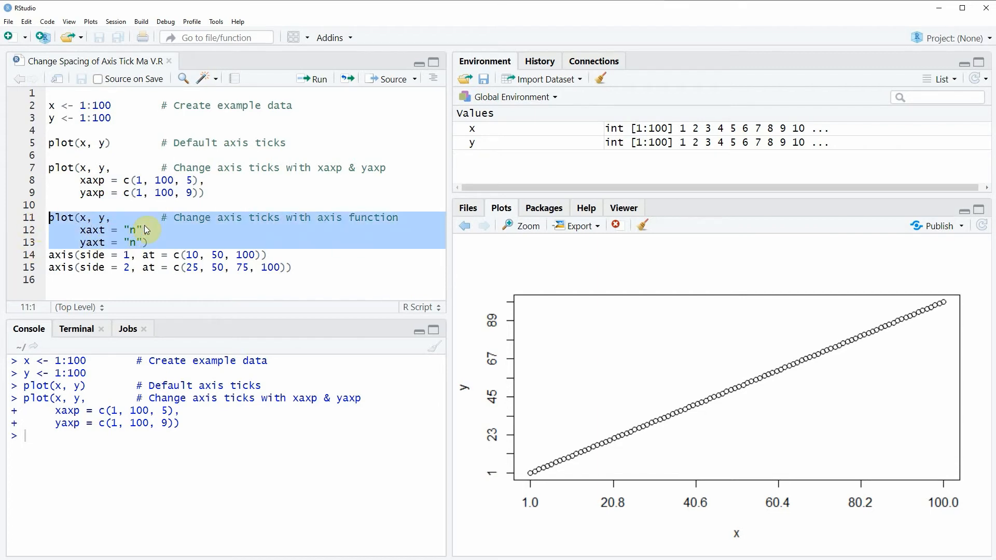
# Run plot(x, y, xaxt = "n", yaxt = "n") to draw the scatter plot without axis ticks.
pyautogui.click(312, 78)
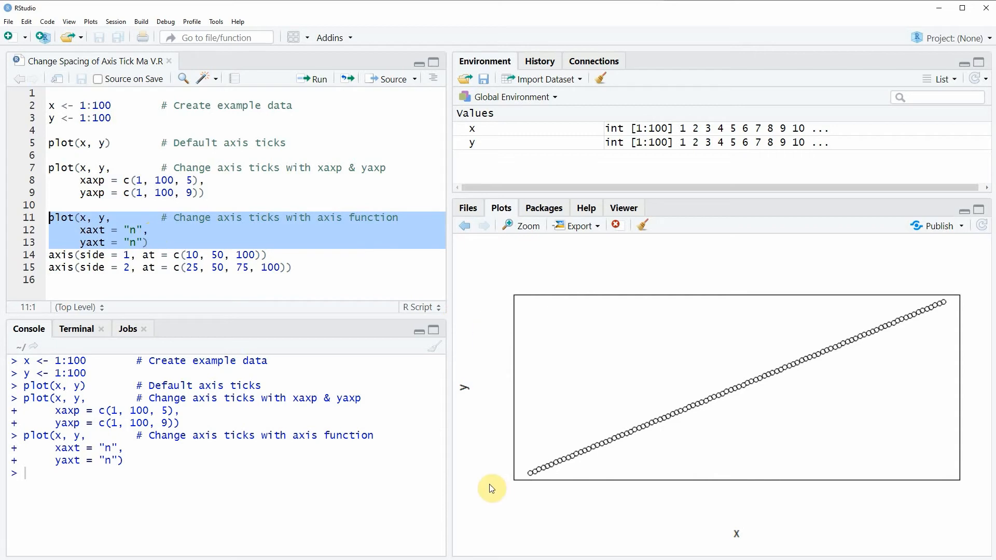
pyautogui.moveTo(991, 486)
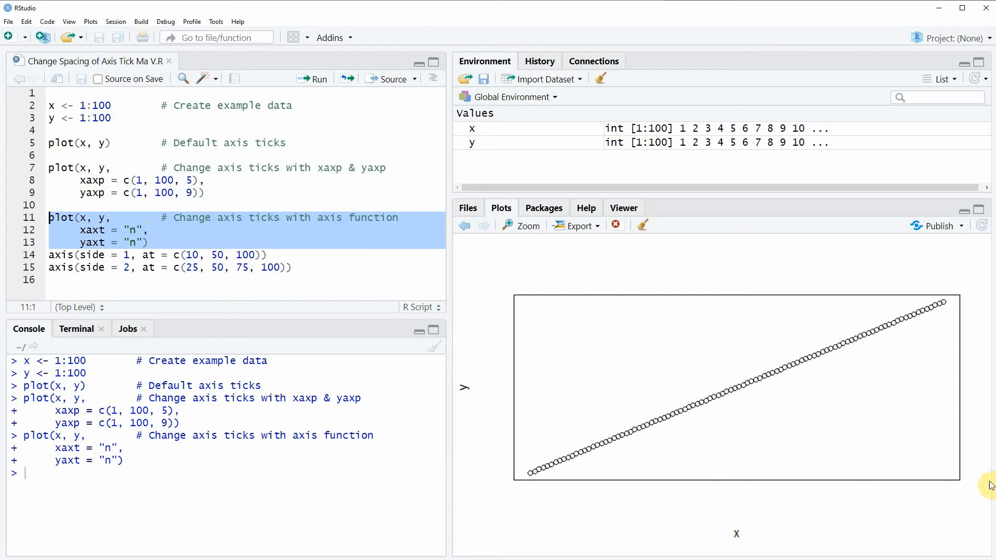
pyautogui.click(58, 255)
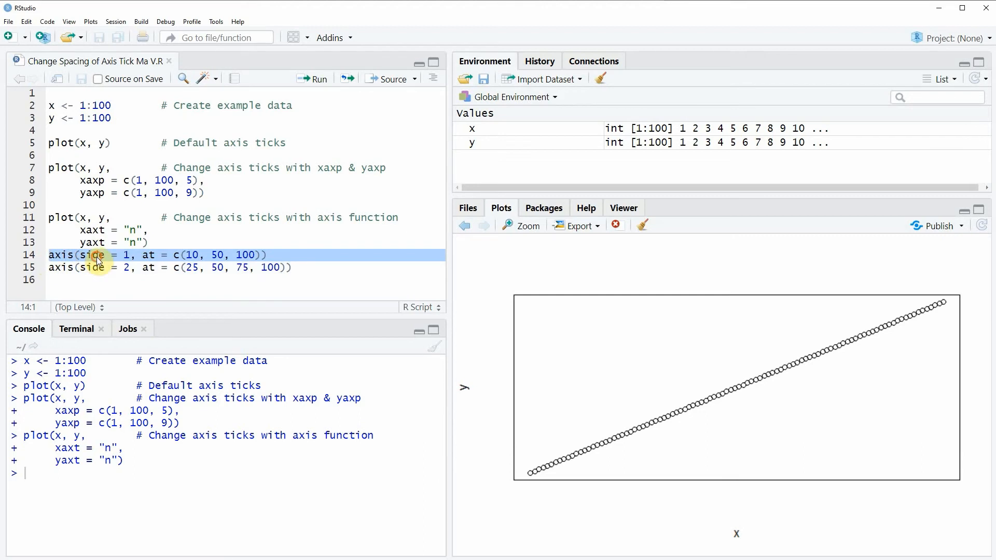
pyautogui.click(130, 255)
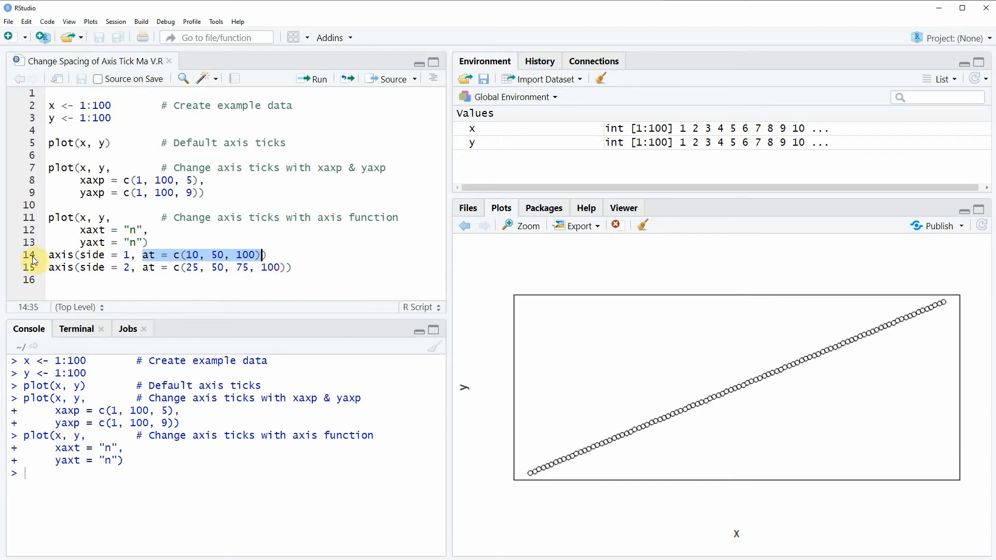
# Run axis(side = 1, at = c(10, 50, 100)) to add x-axis ticks.
pyautogui.click(313, 78)
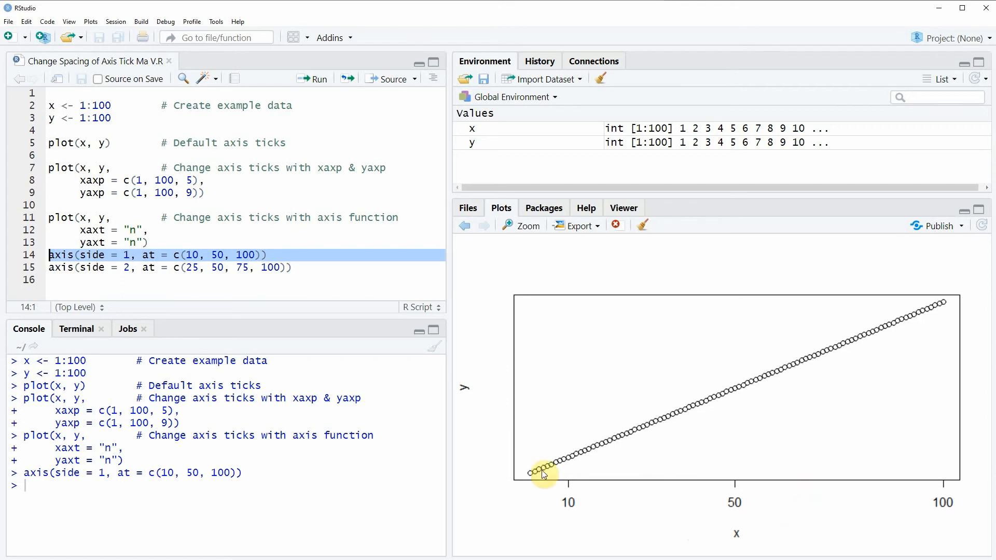
pyautogui.moveTo(504, 489)
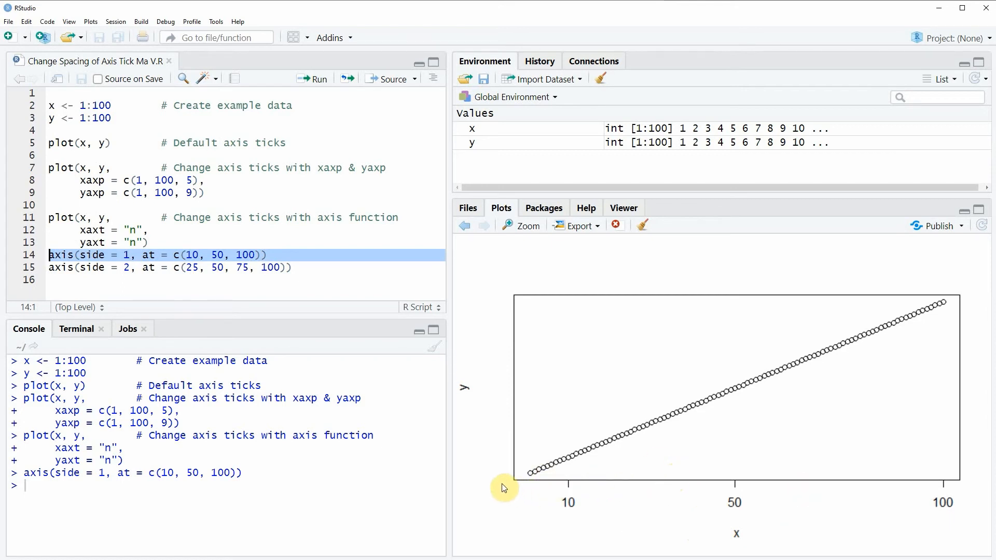
pyautogui.moveTo(841, 516)
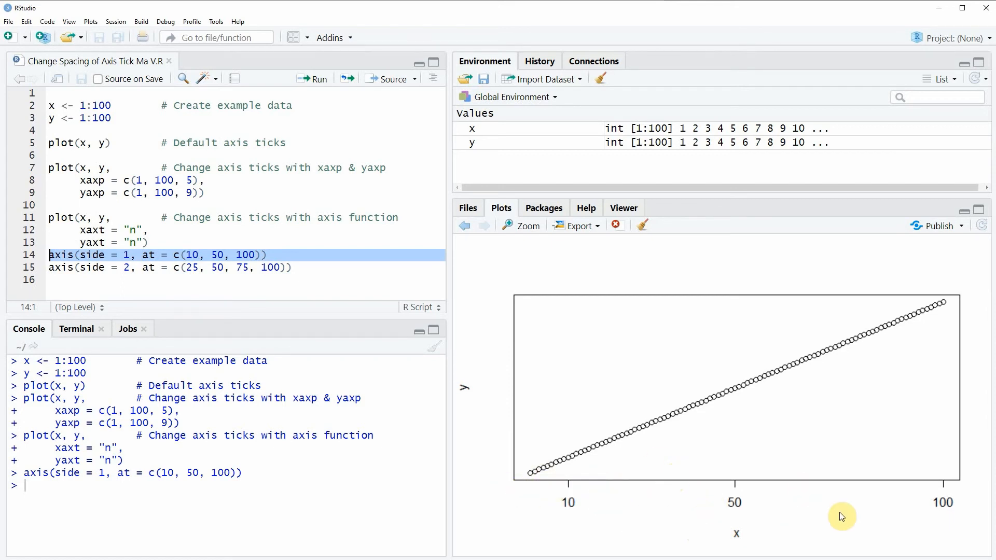
pyautogui.moveTo(795, 498)
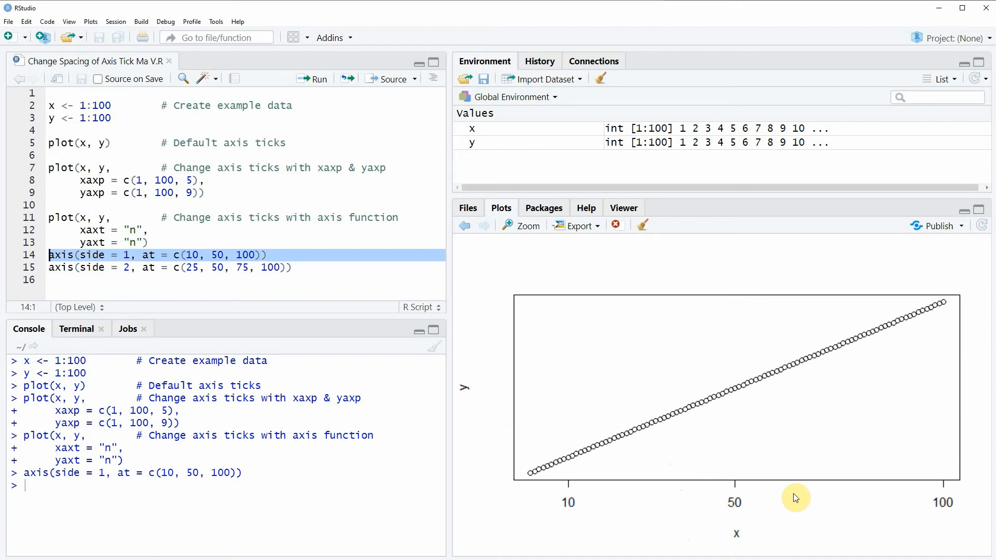
pyautogui.moveTo(747, 513)
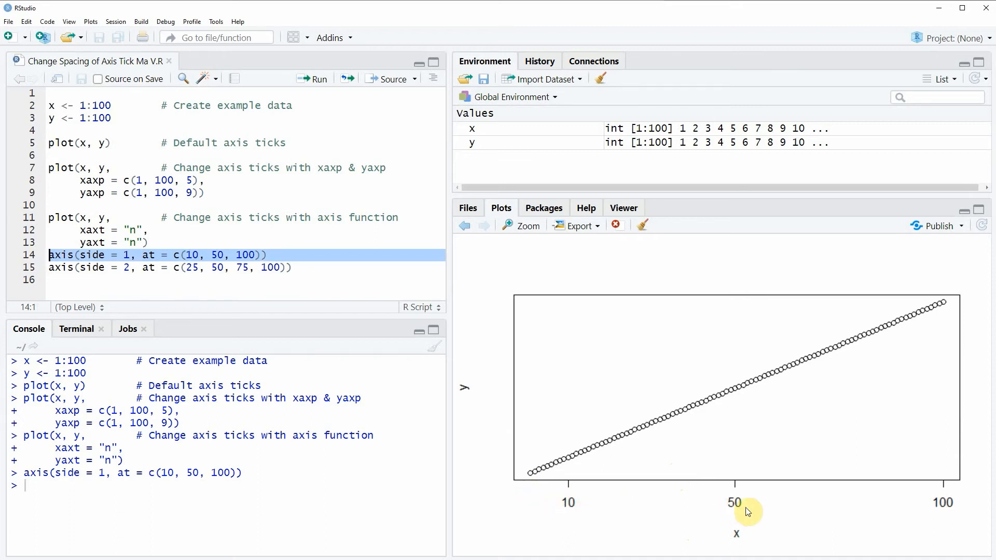
pyautogui.moveTo(707, 507)
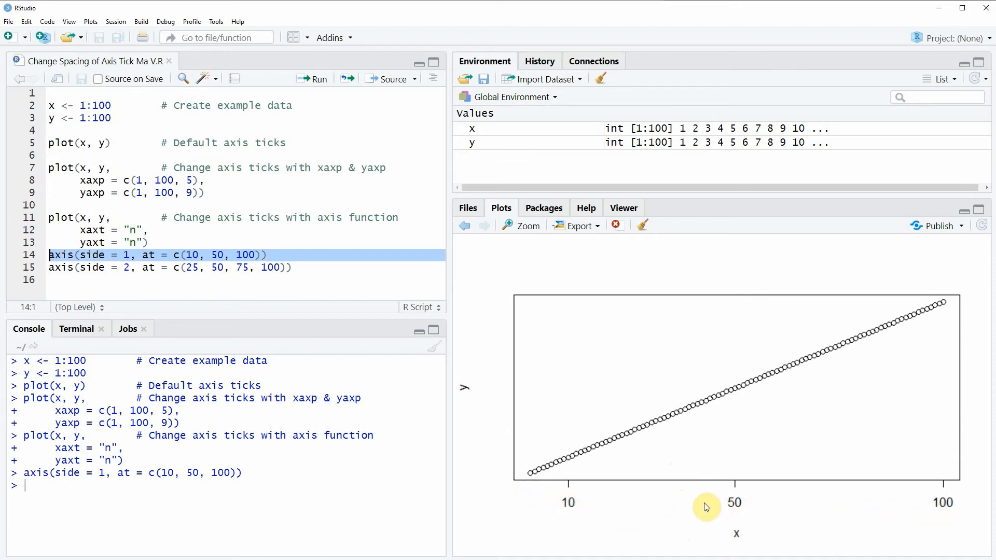
pyautogui.moveTo(981, 514)
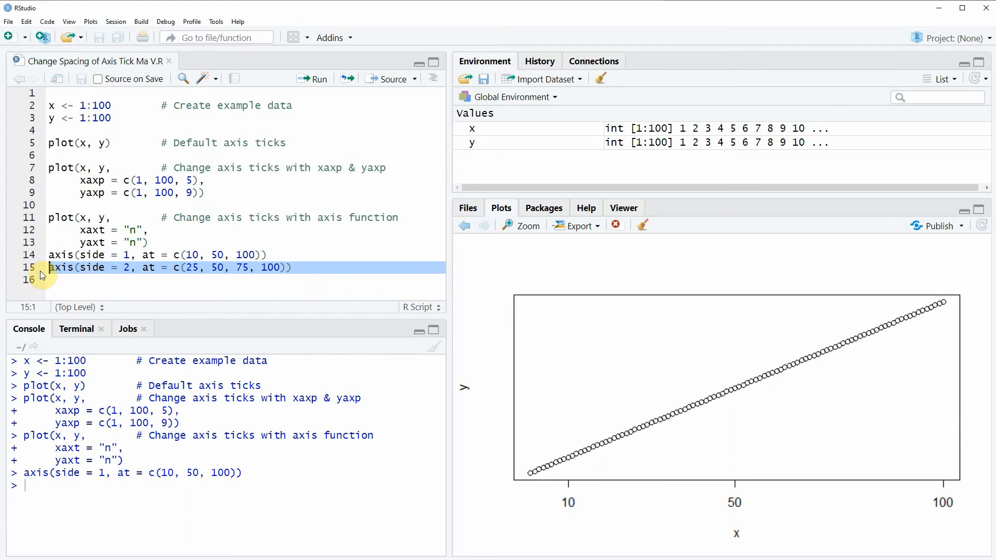
pyautogui.moveTo(49, 268)
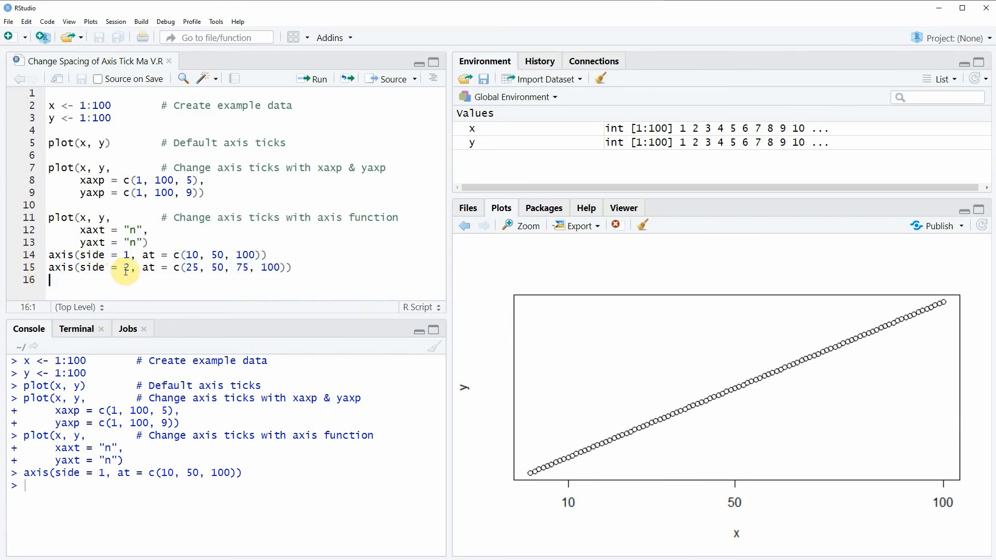
pyautogui.doubleClick(126, 268)
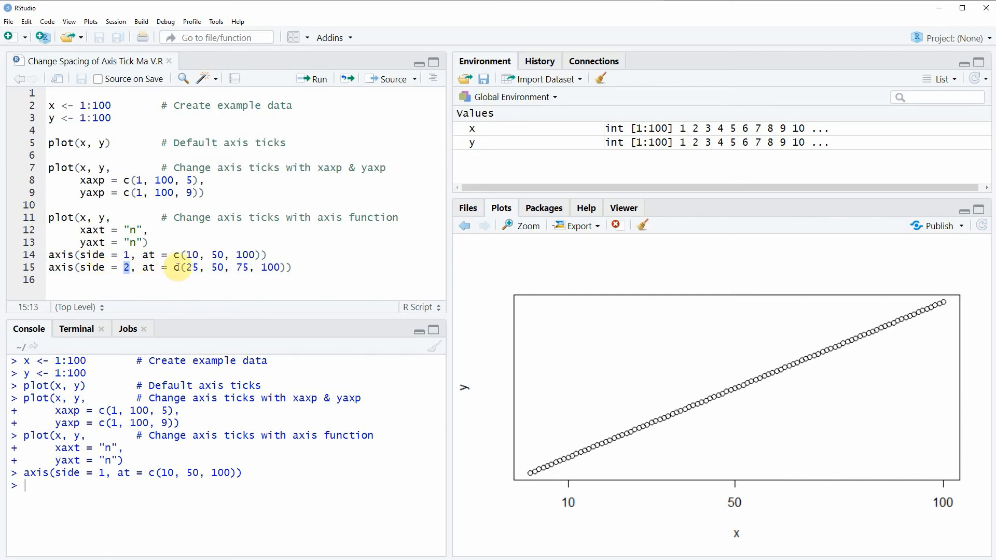
pyautogui.moveTo(175, 268); pyautogui.dragTo(287, 268)
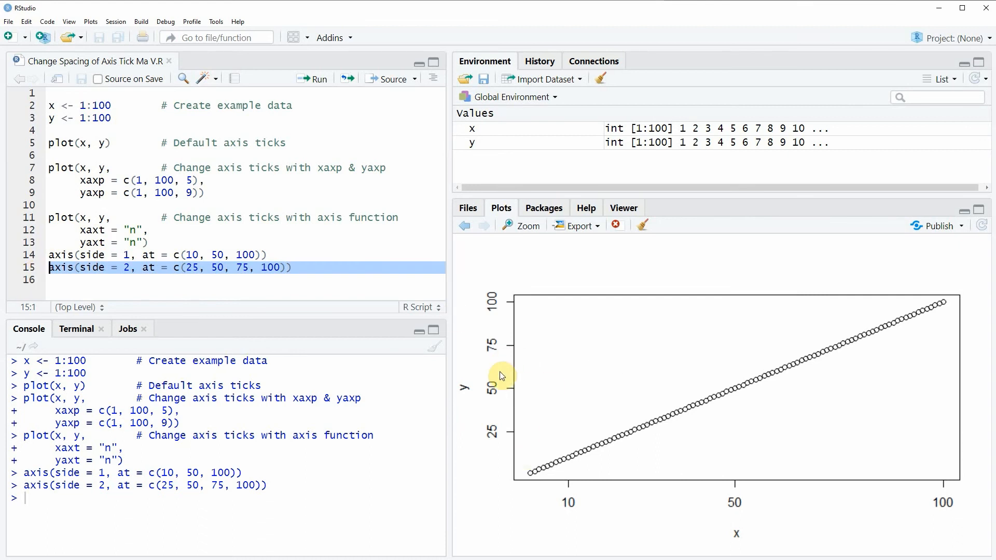
pyautogui.moveTo(501, 420)
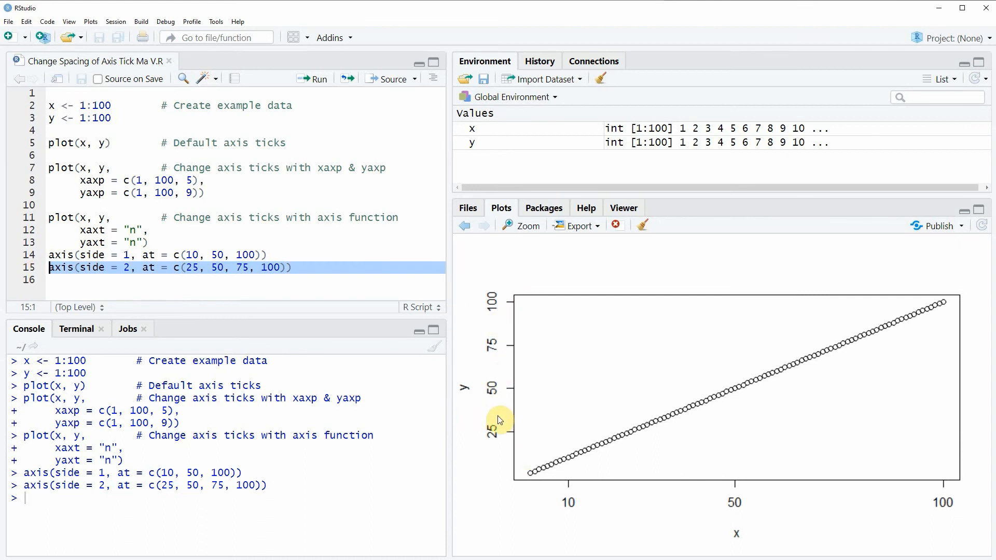
pyautogui.moveTo(478, 433)
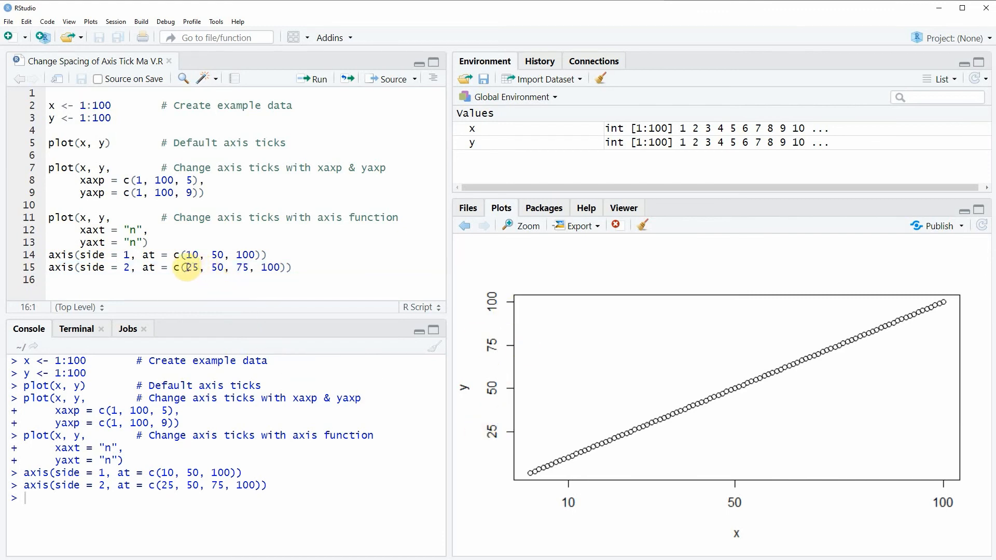
# Highlight the y-axis tick values 25, 50, 75, 100 in the axis() call.
pyautogui.moveTo(184, 267); pyautogui.dragTo(278, 267)
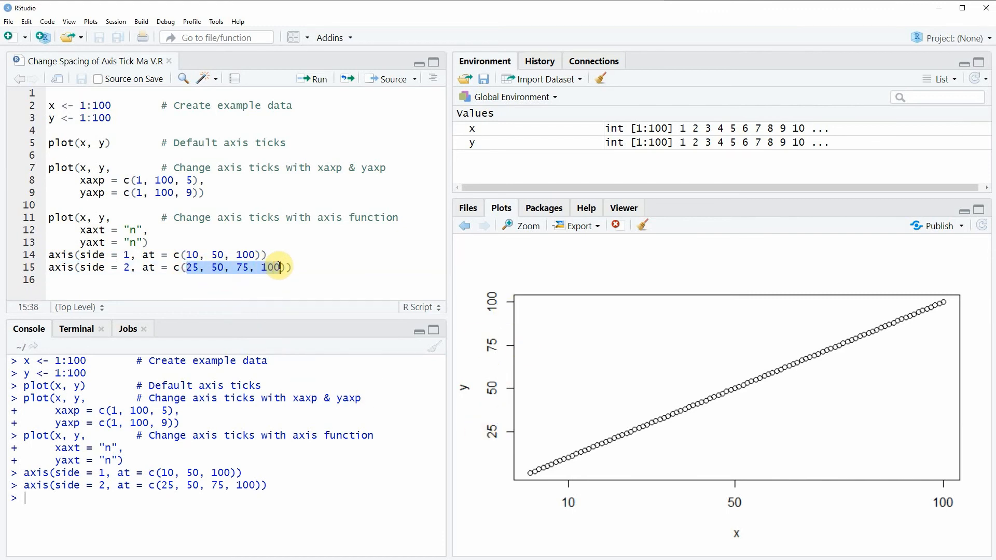